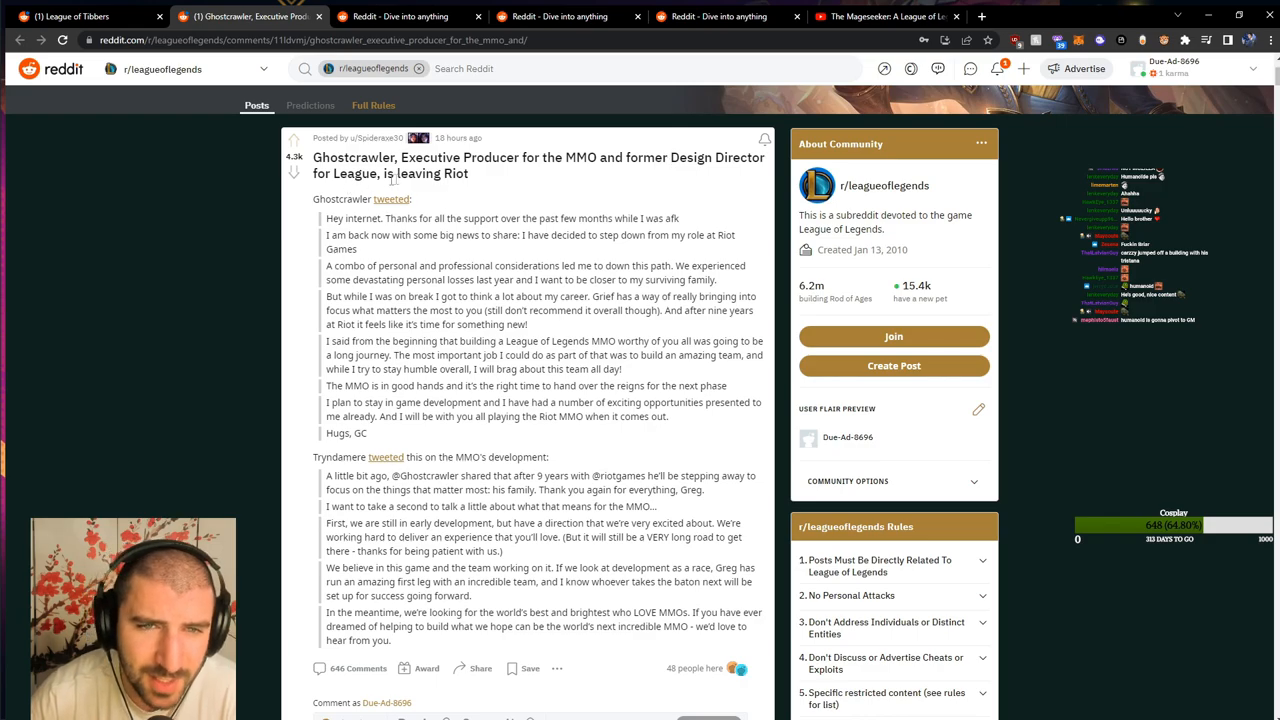
Select the 'Grief has a way of rea…' passage in the fourth paragraph of Ghostcrawler's statement.
scroll("down", 3)
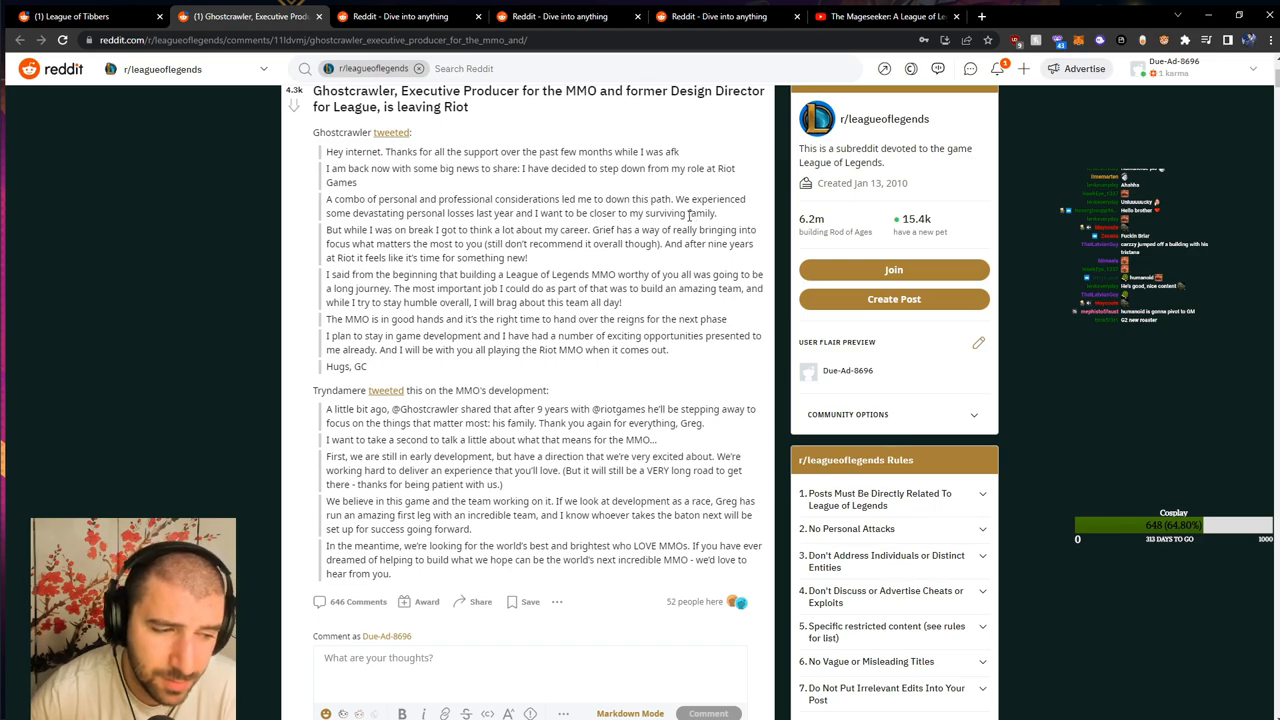
left_click_drag(676, 200, 716, 212)
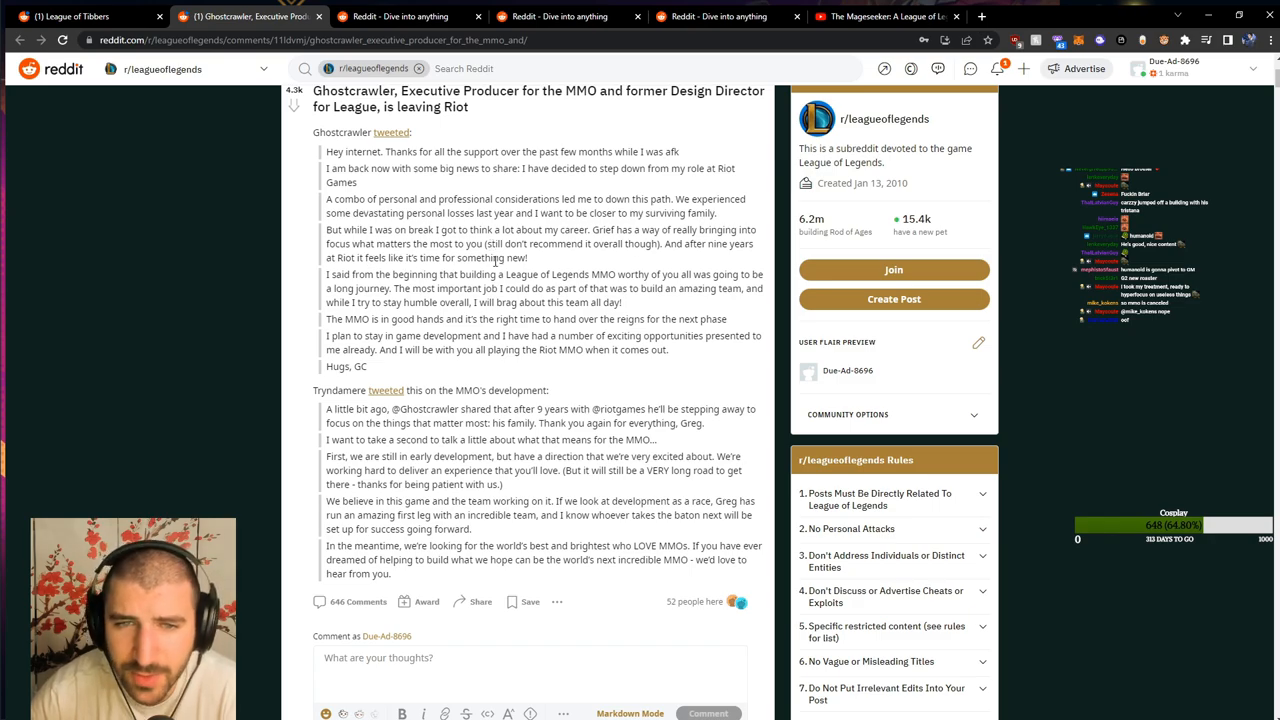
scroll("down", 3)
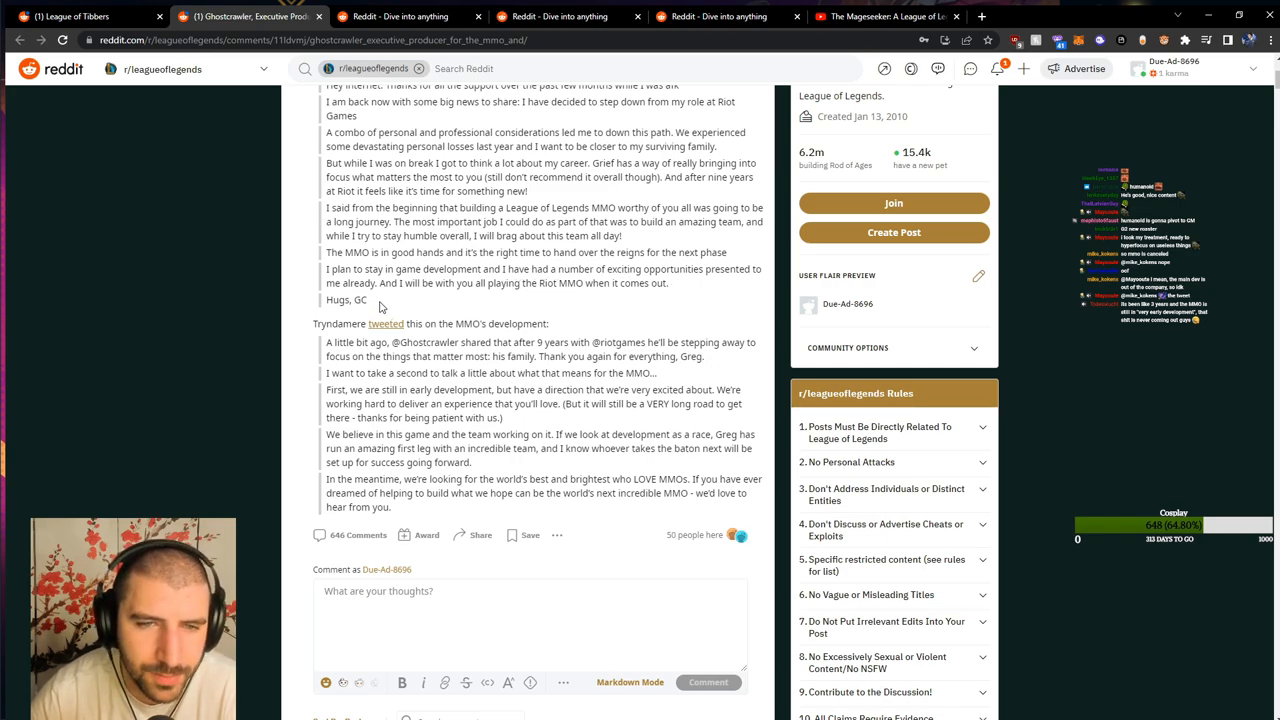
scroll("up", 3)
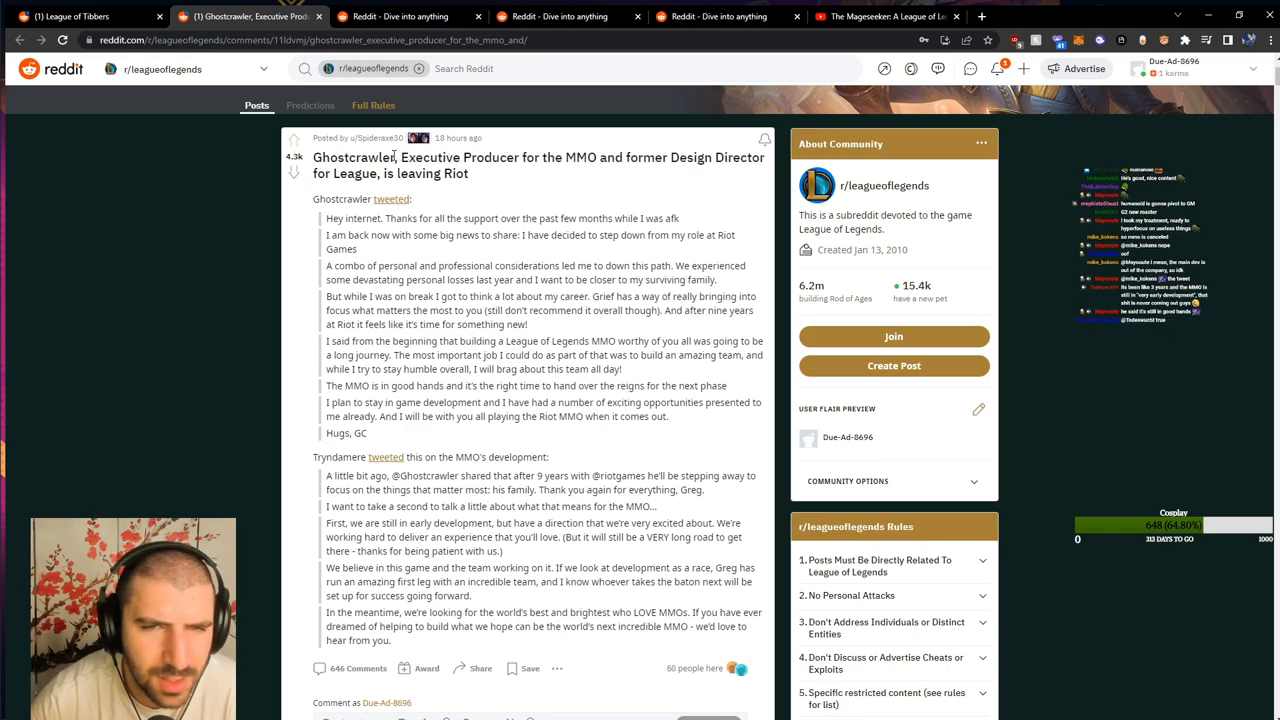
double_click(352, 156)
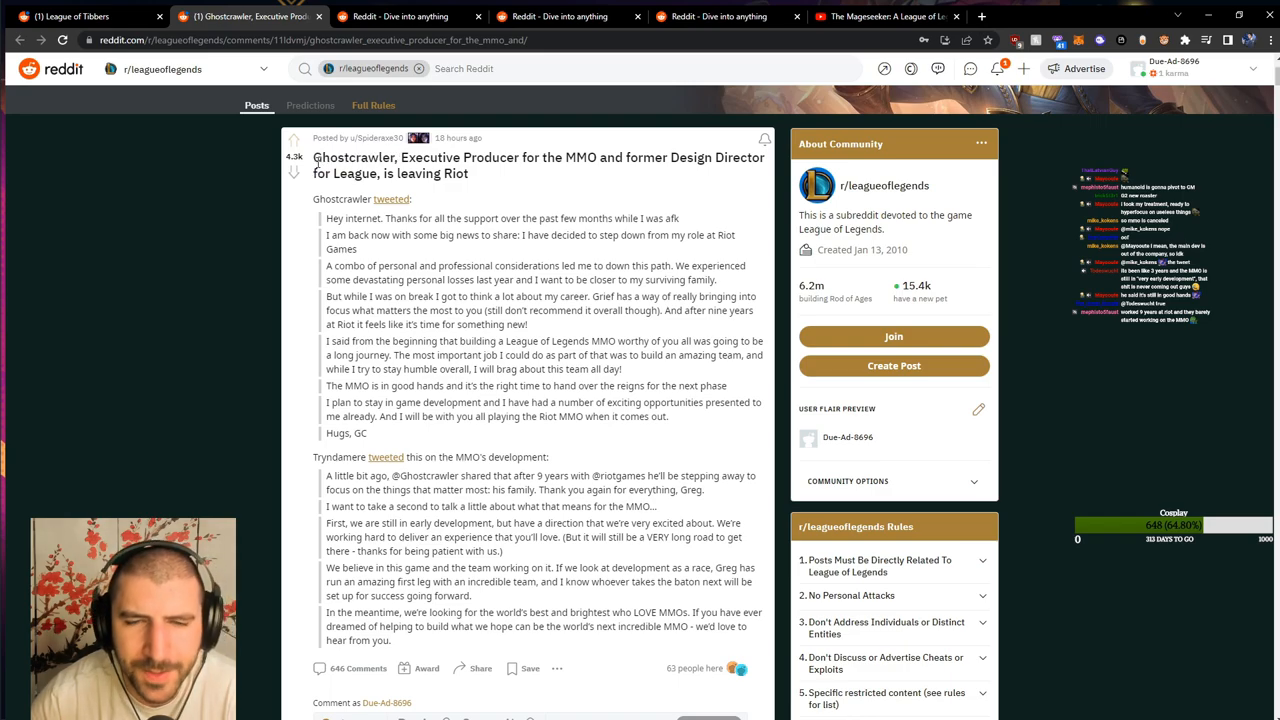
left_click_drag(324, 218, 364, 432)
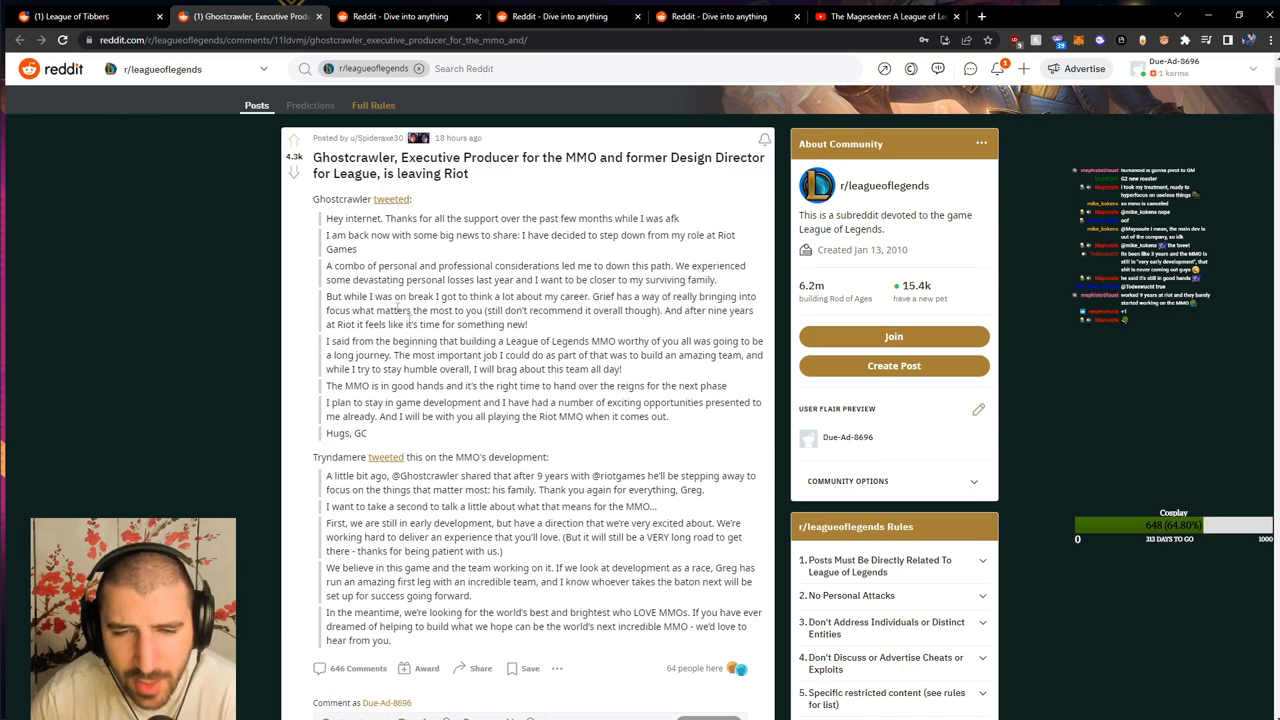
mouse_move(378, 438)
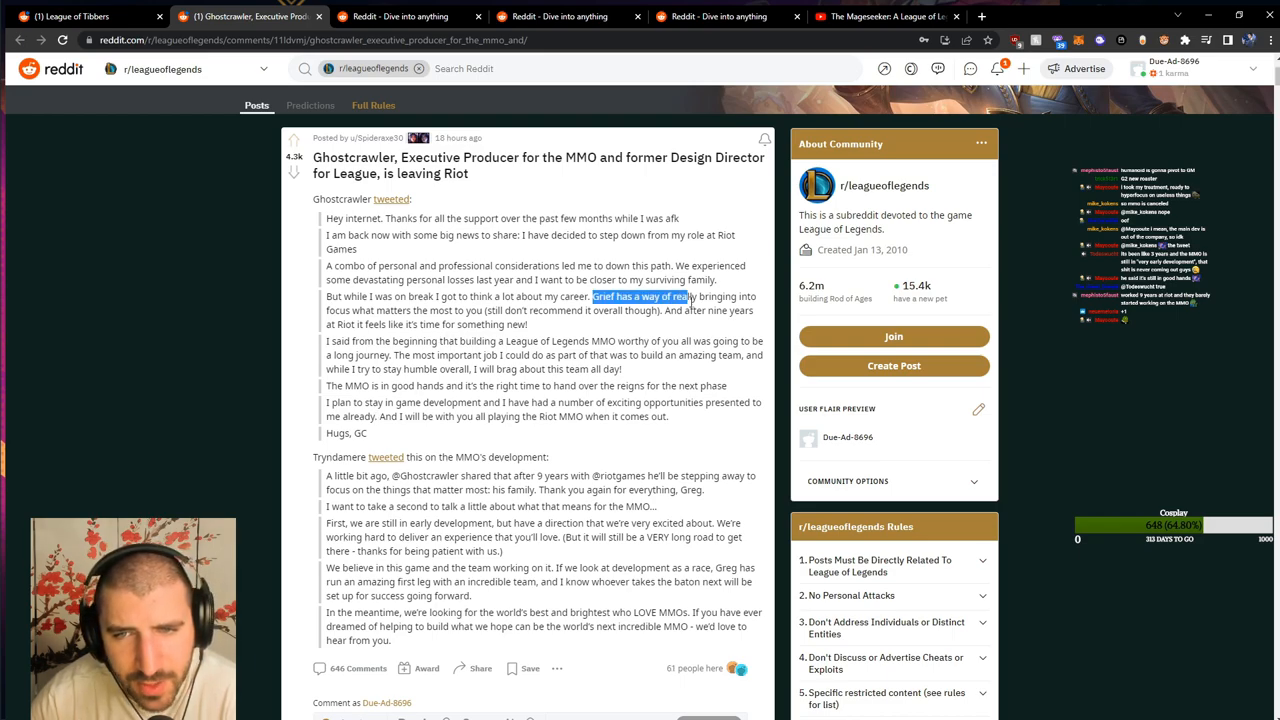
left_click_drag(692, 296, 488, 310)
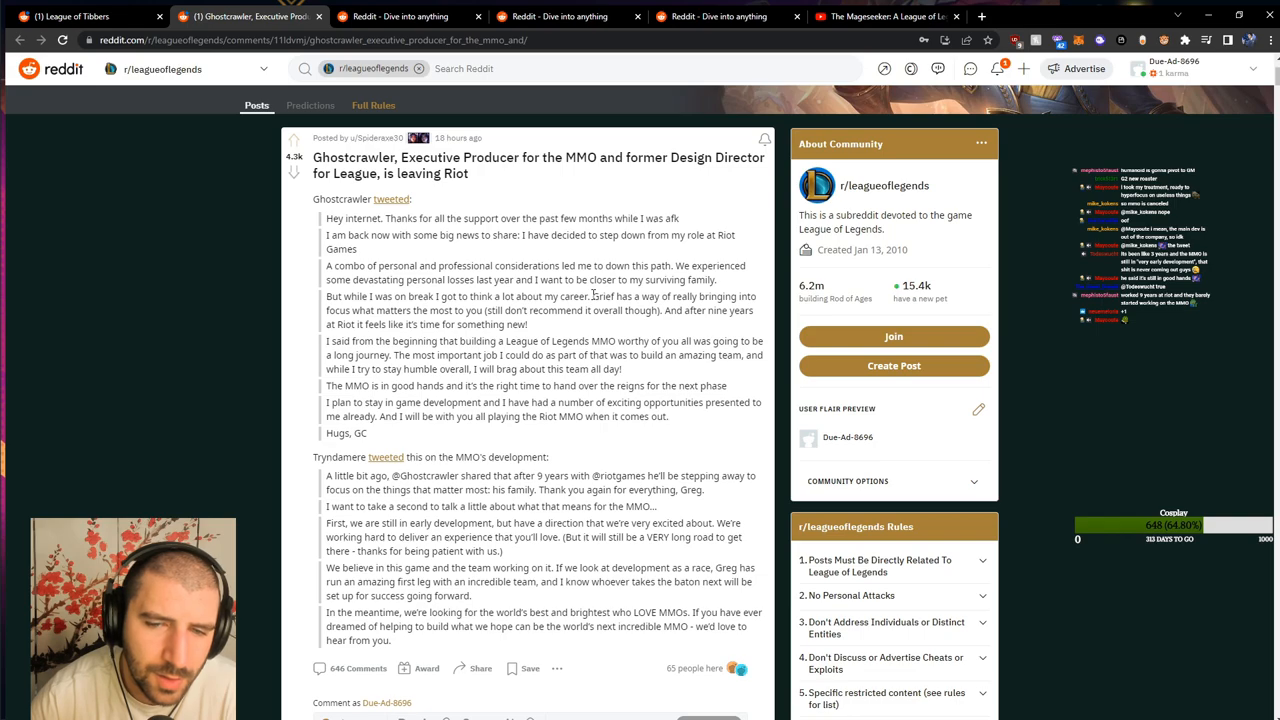
left_click_drag(592, 296, 516, 310)
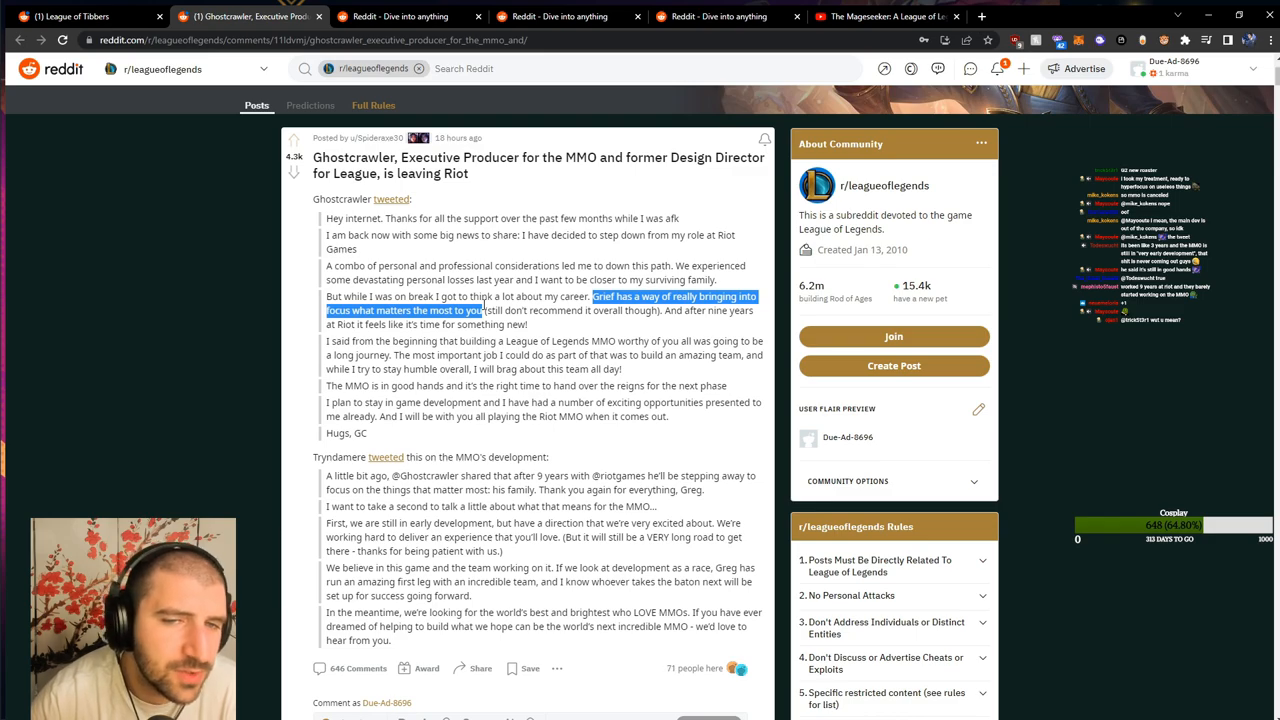
left_click(488, 308)
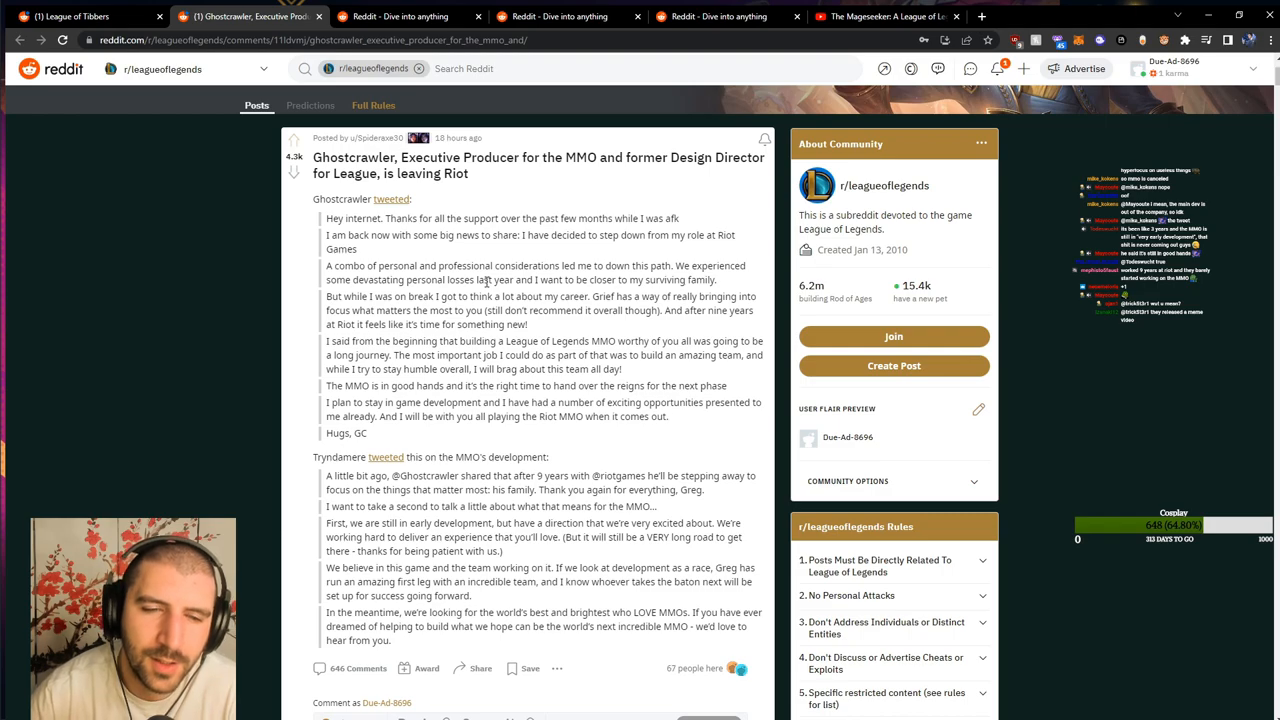
scroll("down", 3)
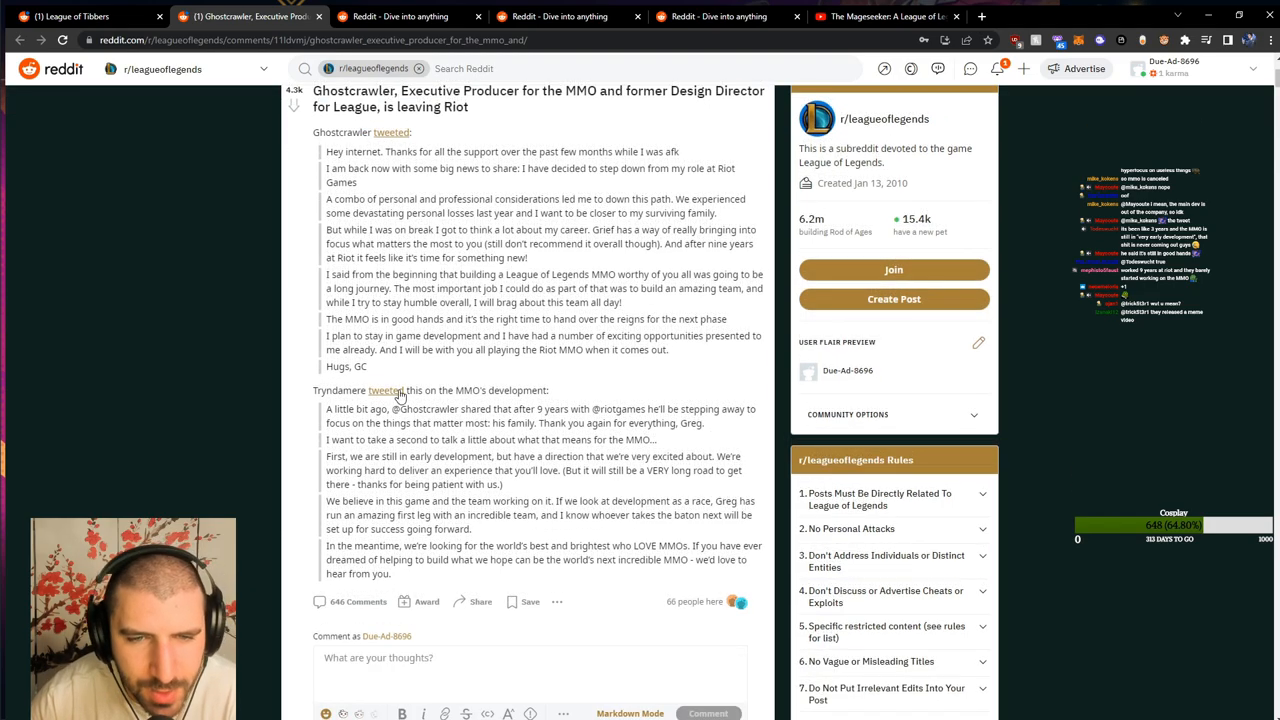
scroll("down", 3)
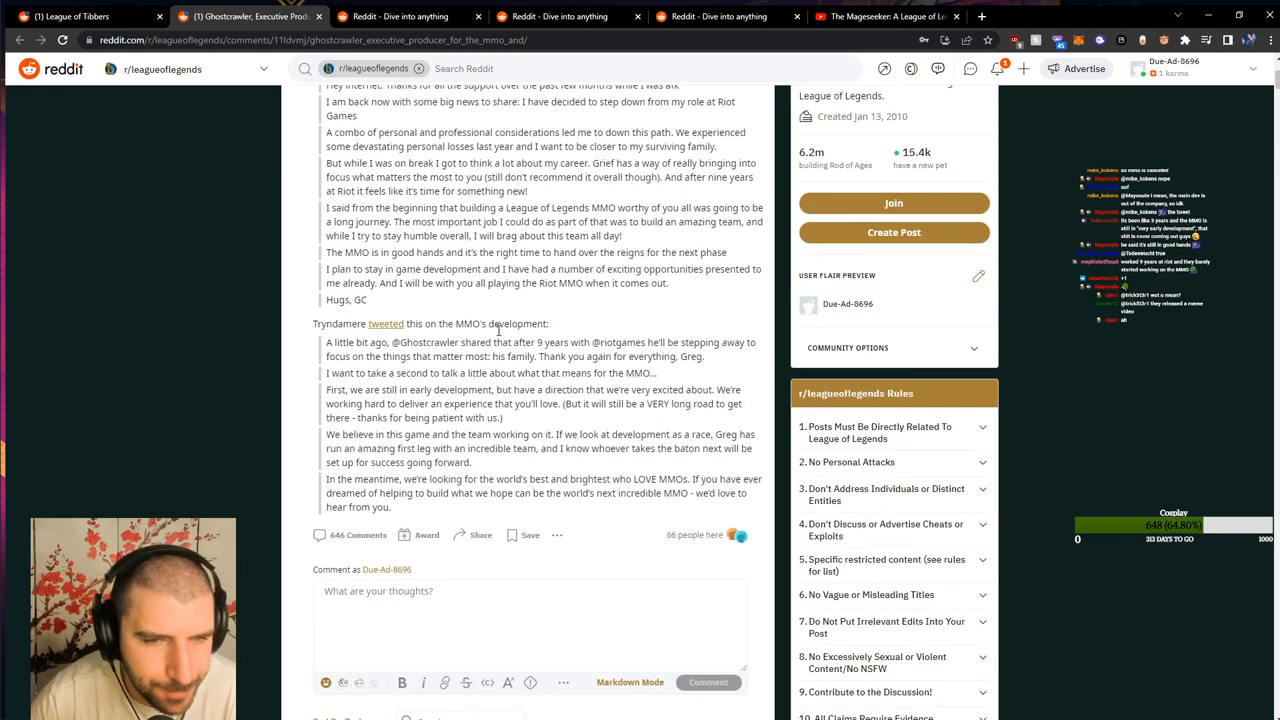
scroll("down", 3)
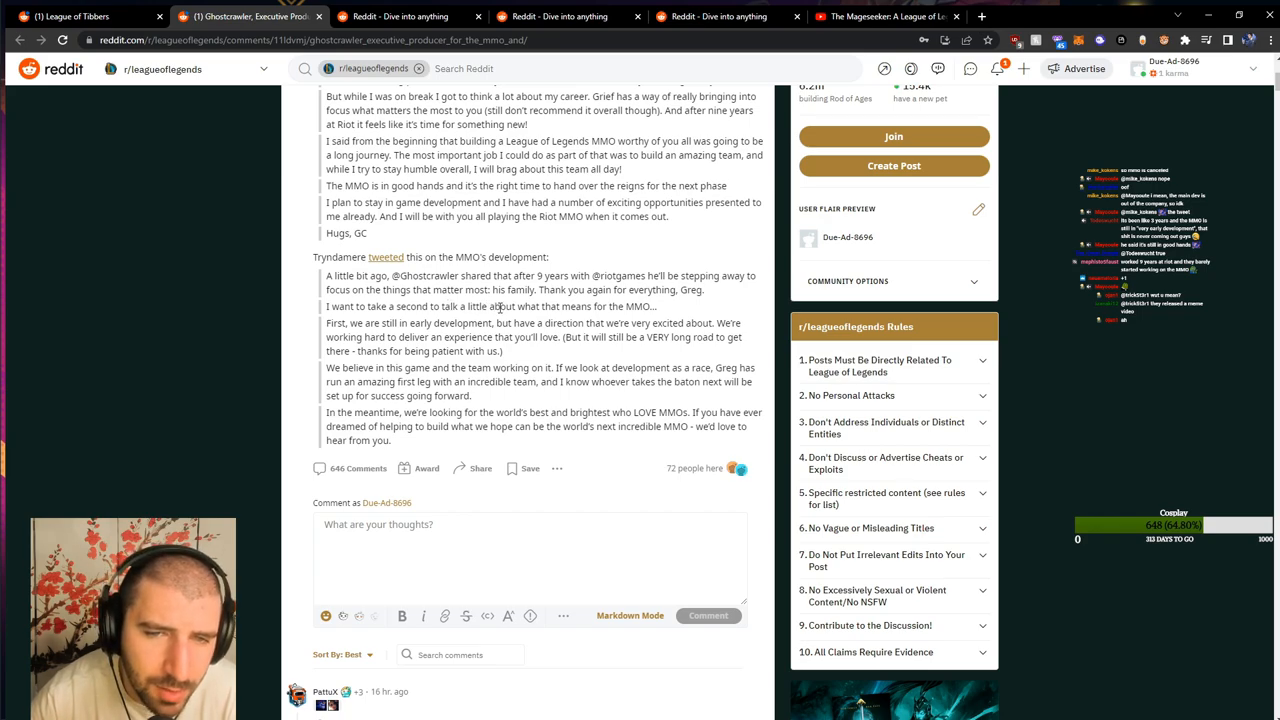
scroll("down", 3)
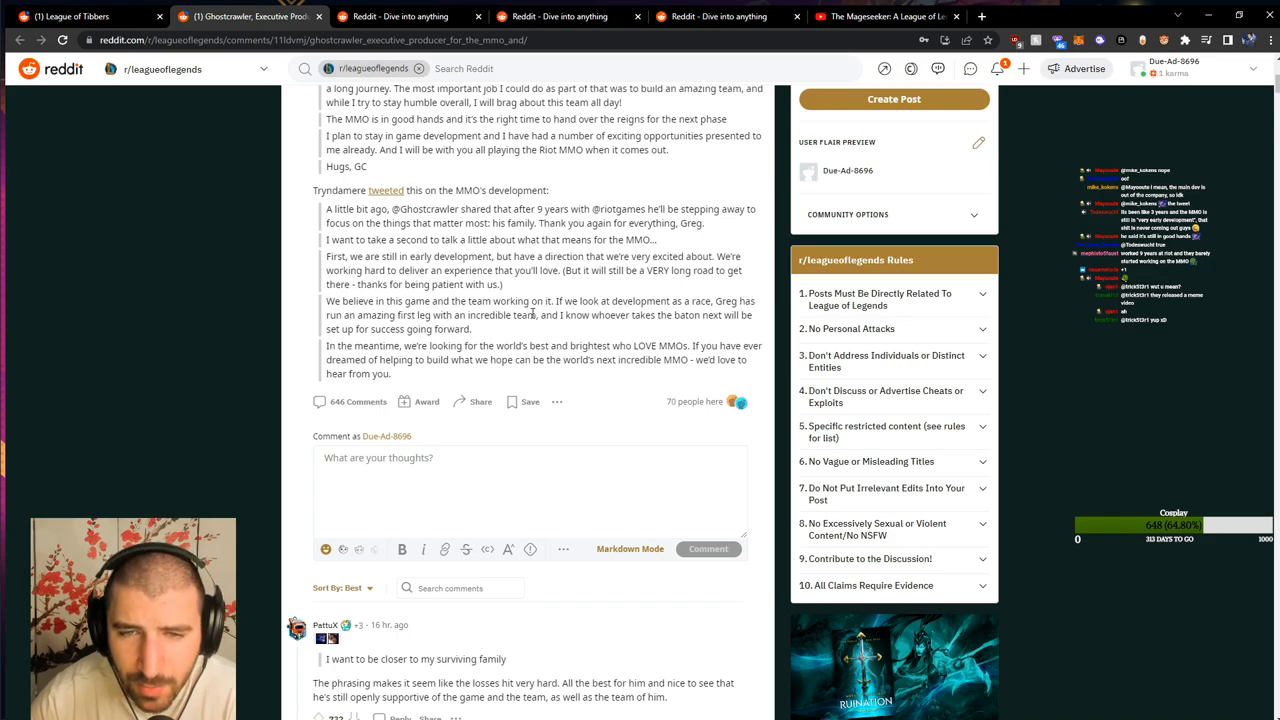
mouse_move(392, 346)
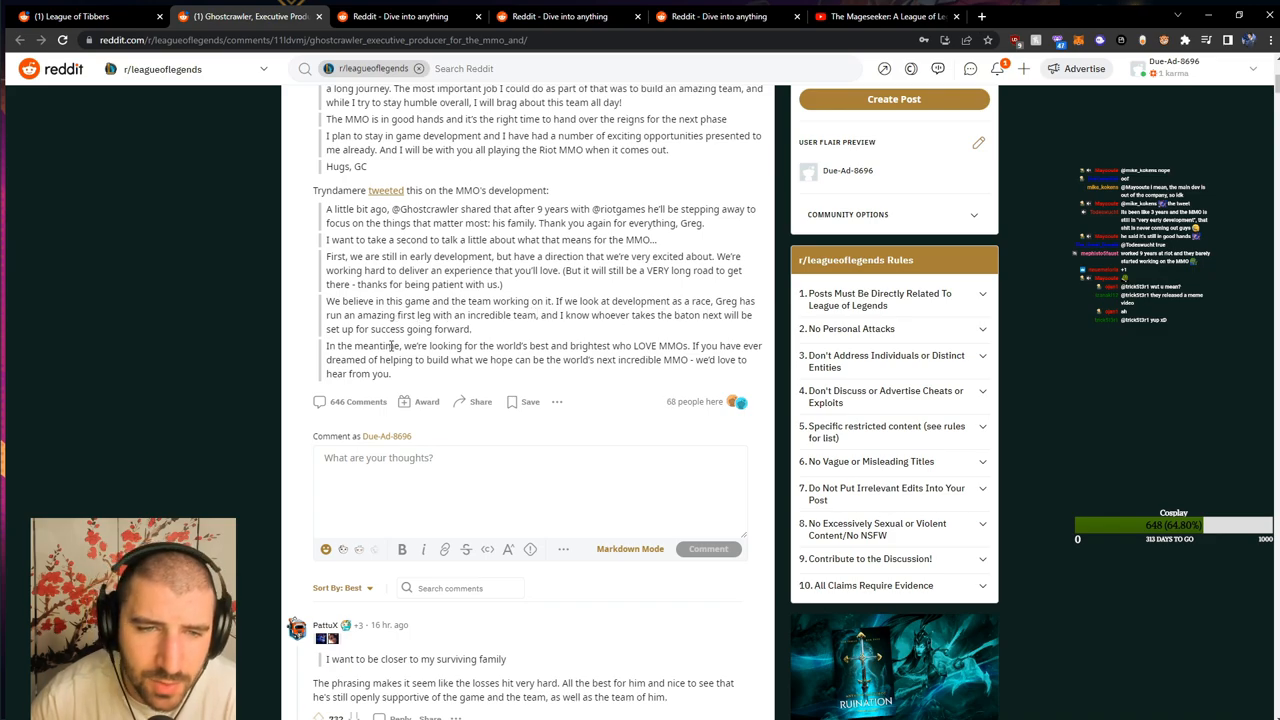
scroll("down", 3)
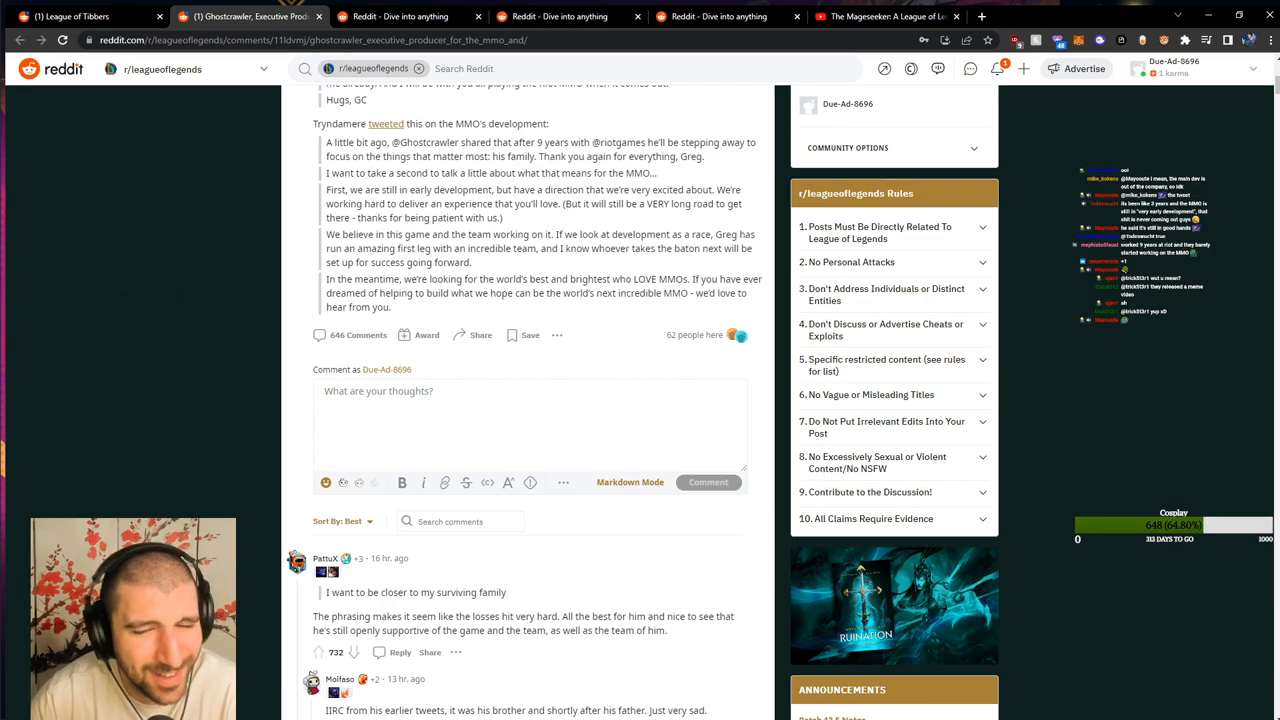
left_click_drag(326, 280, 392, 308)
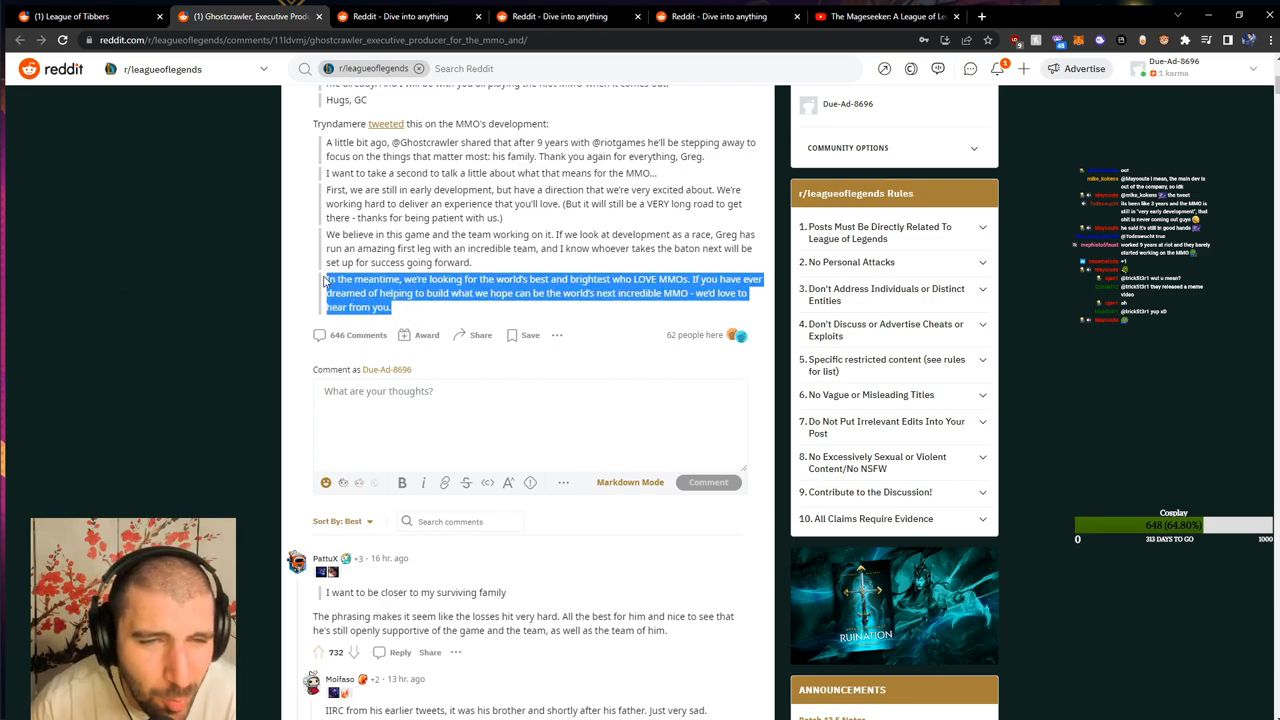
left_click(398, 312)
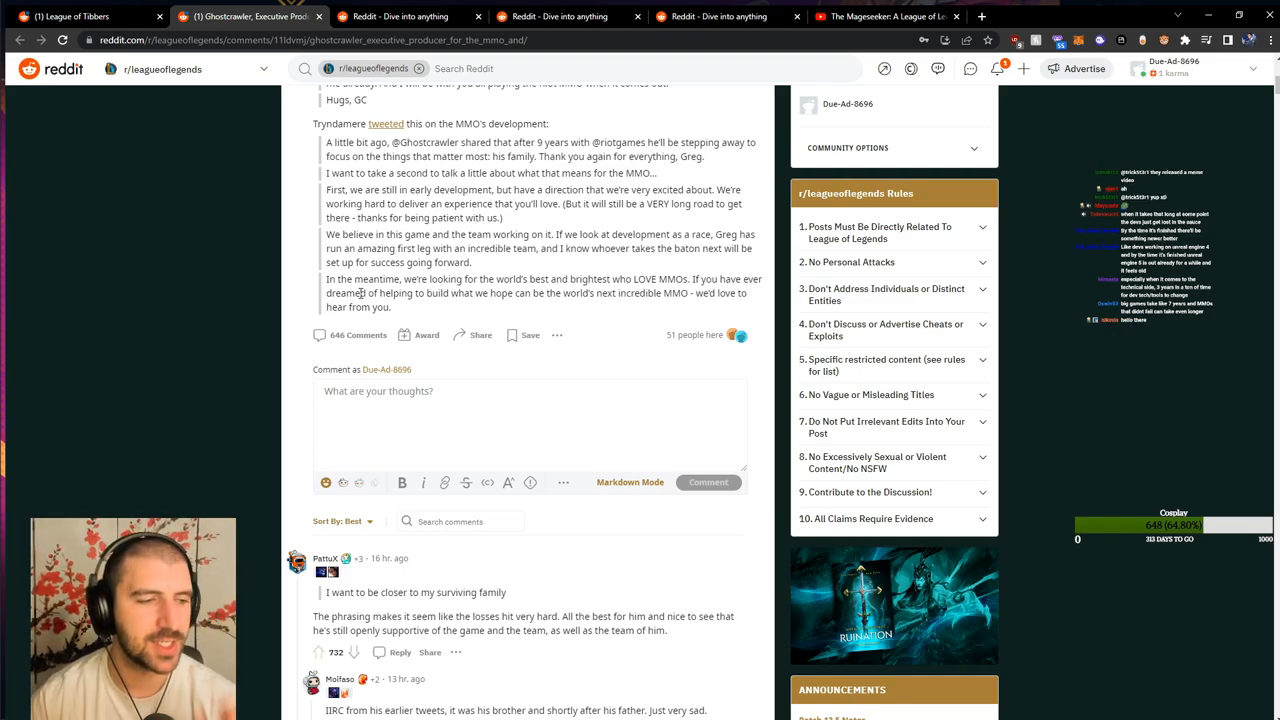
Scroll back up and select Ghostcrawler's whole farewell statement.
scroll("up", 3)
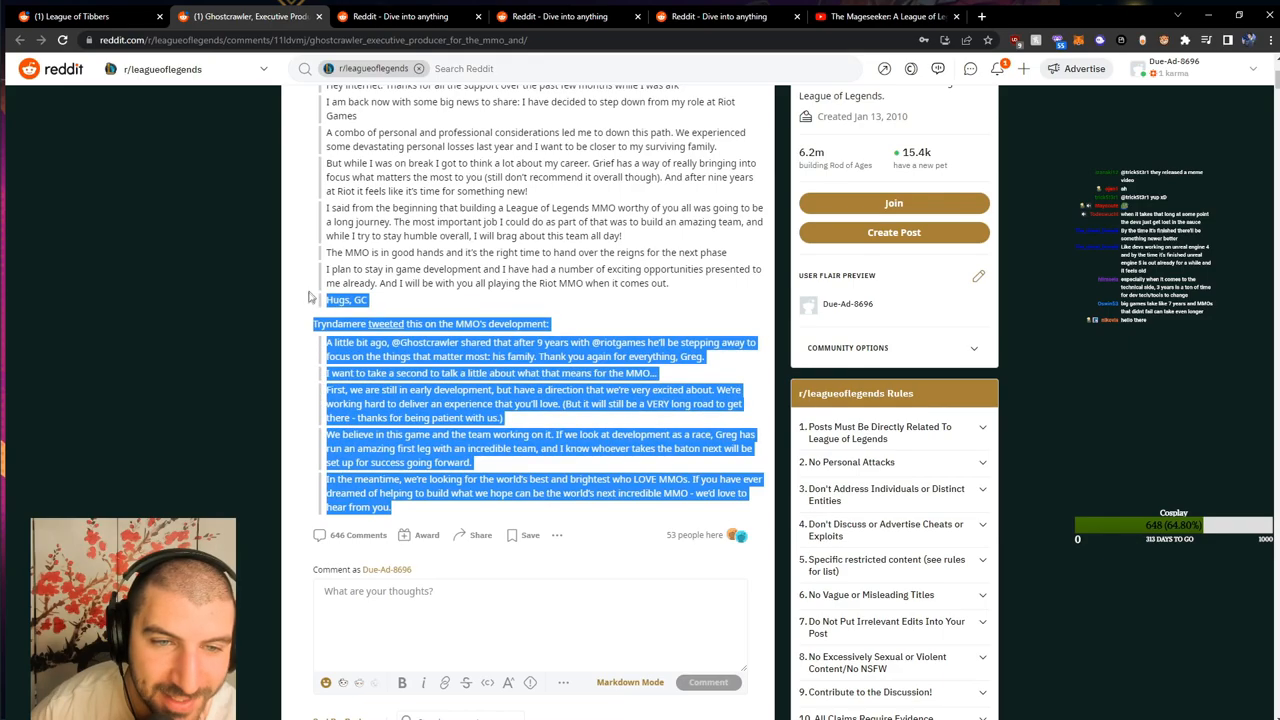
scroll("up", 3)
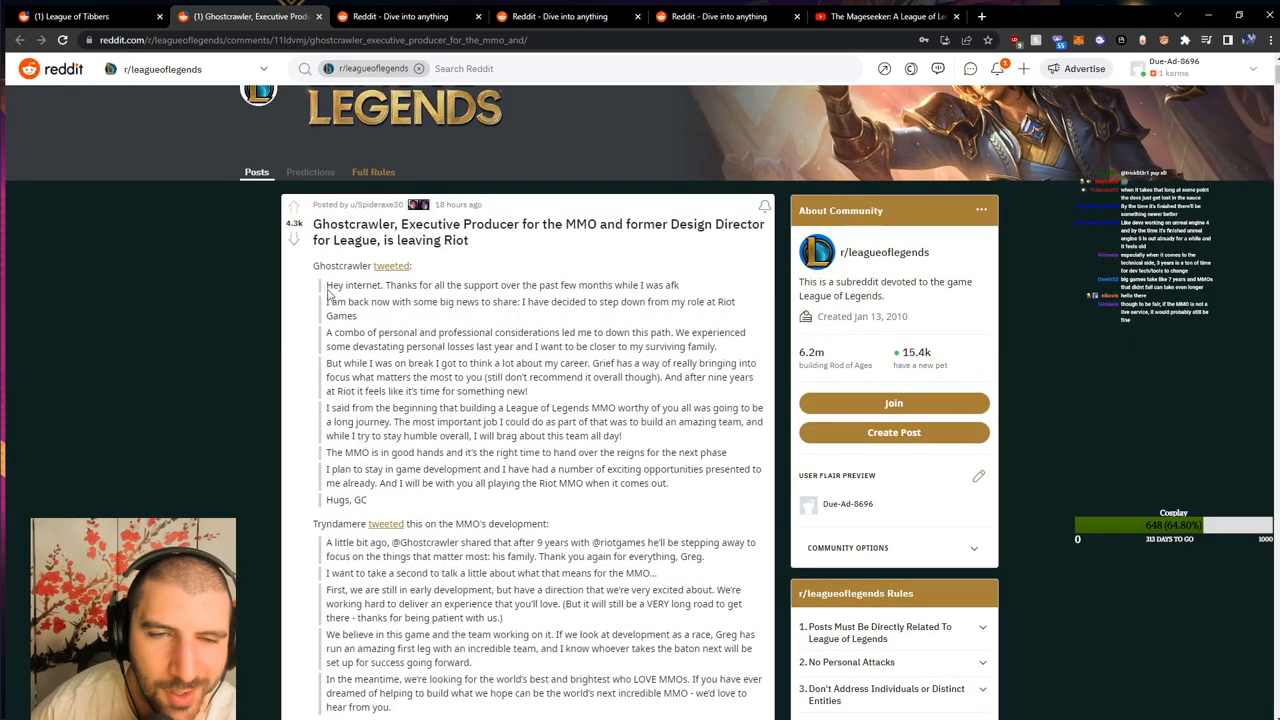
left_click_drag(326, 284, 356, 500)
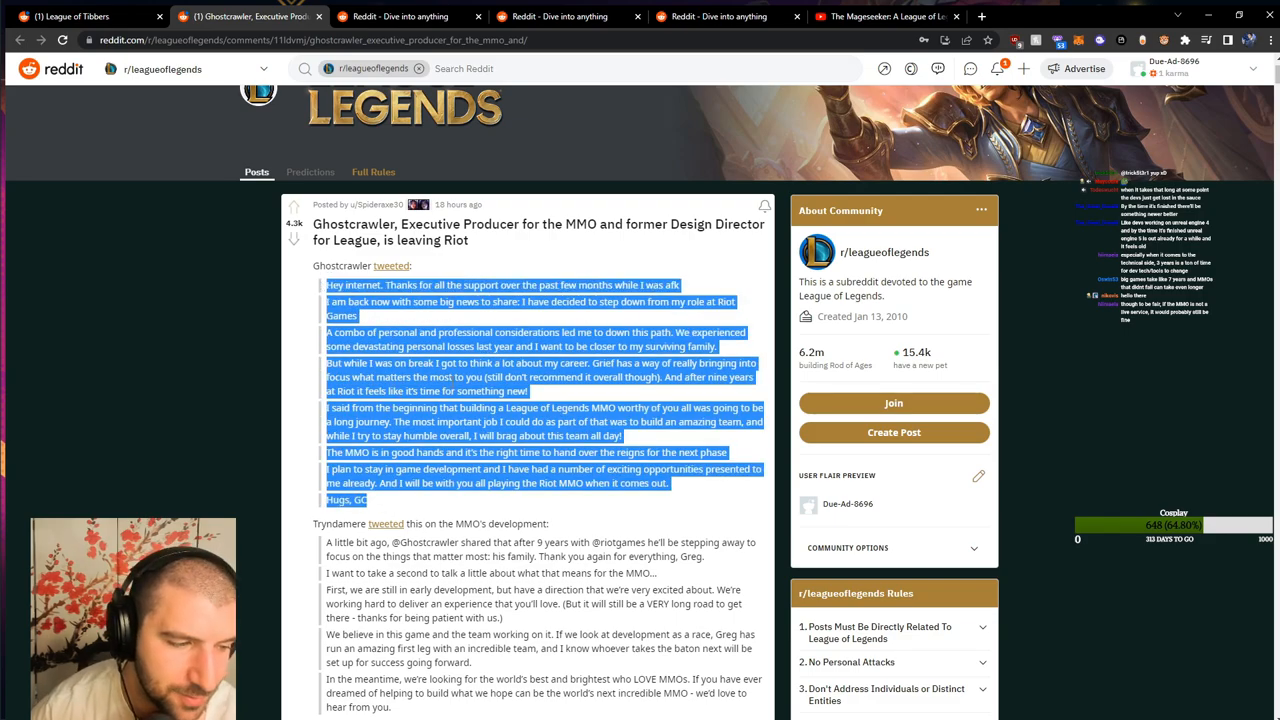
Select the entire Tryndamere tweet passage about him stepping away.
scroll("down", 3)
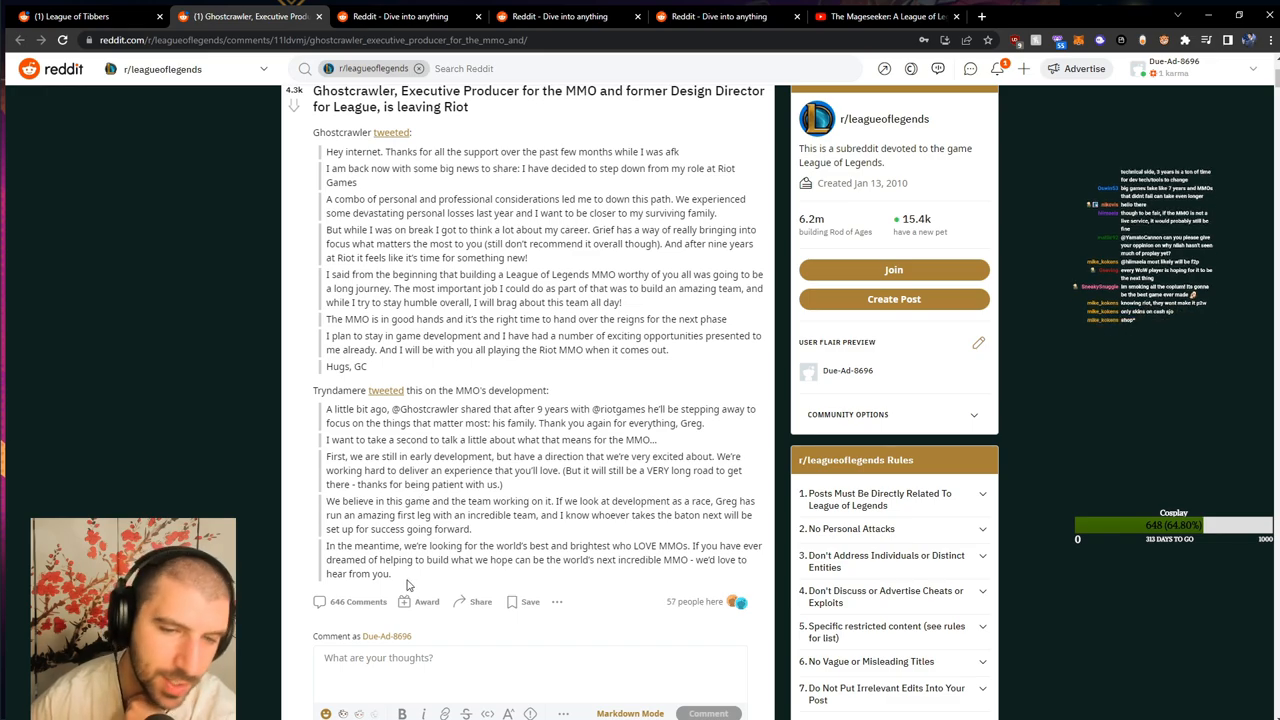
left_click_drag(326, 408, 392, 572)
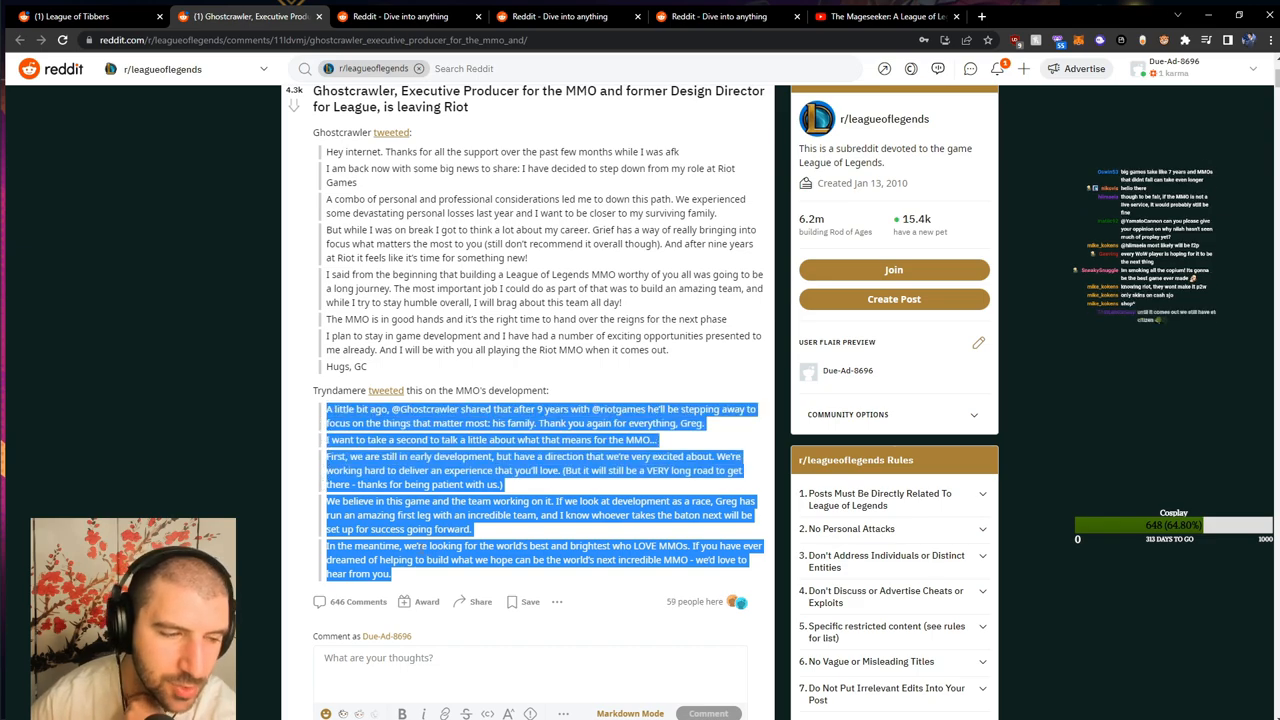